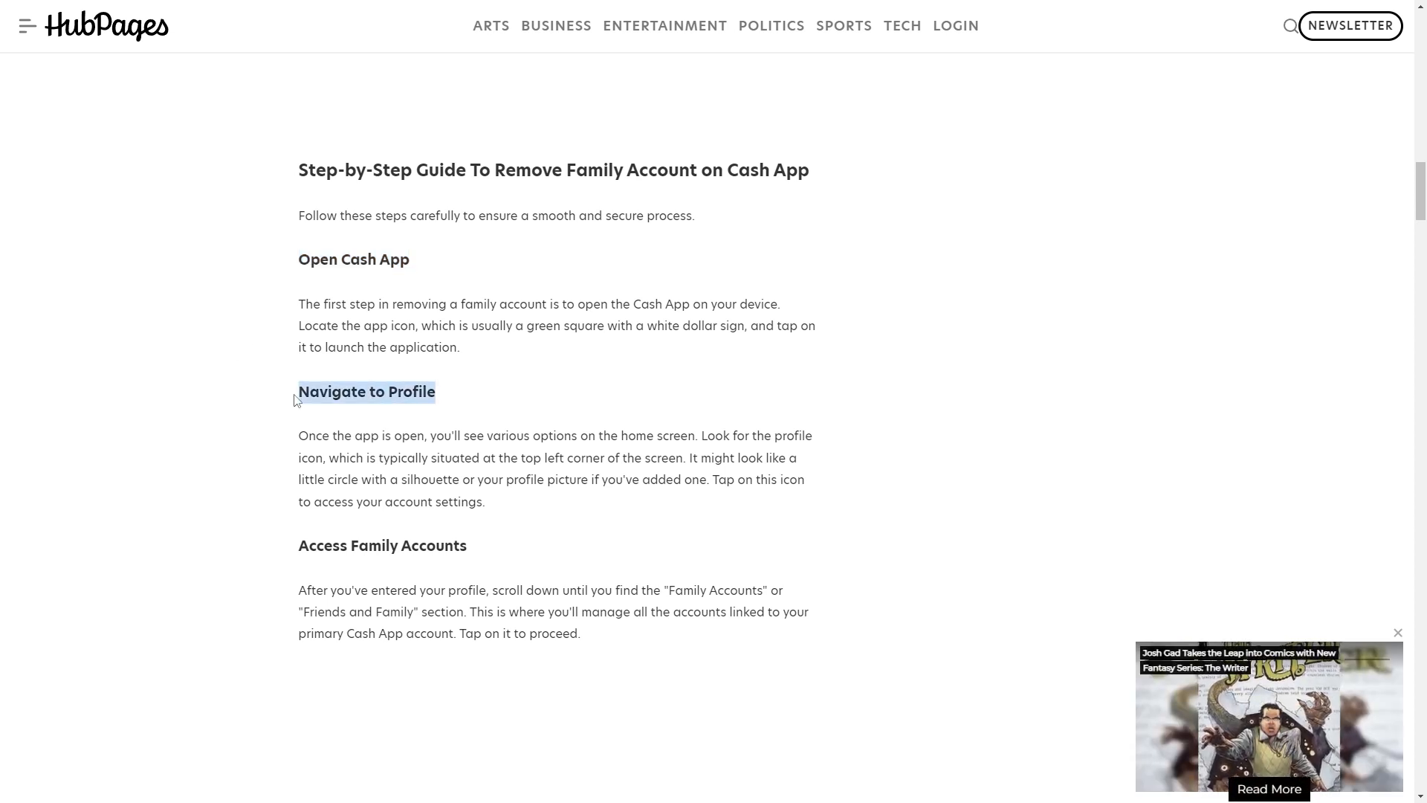
scroll(down, 3)
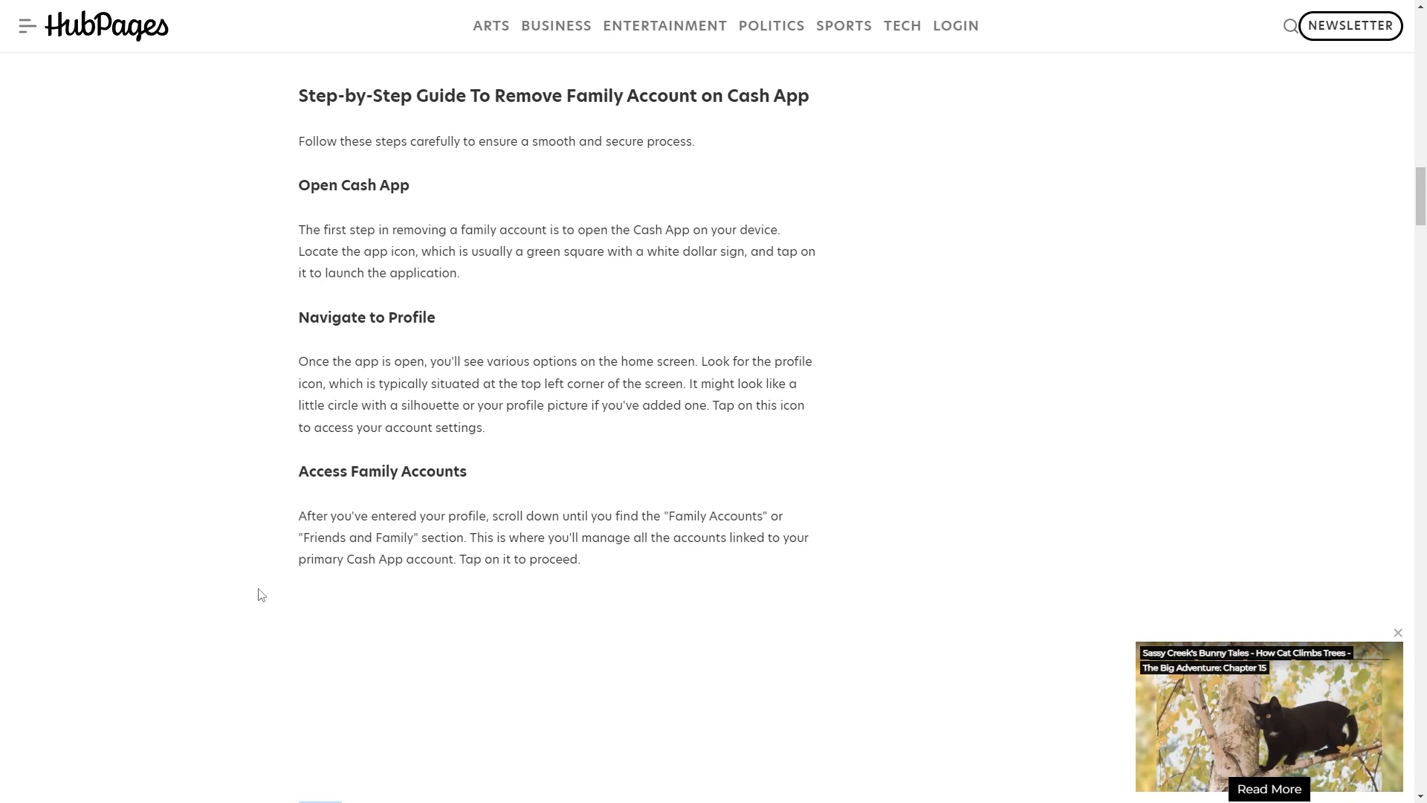
scroll(down, 3)
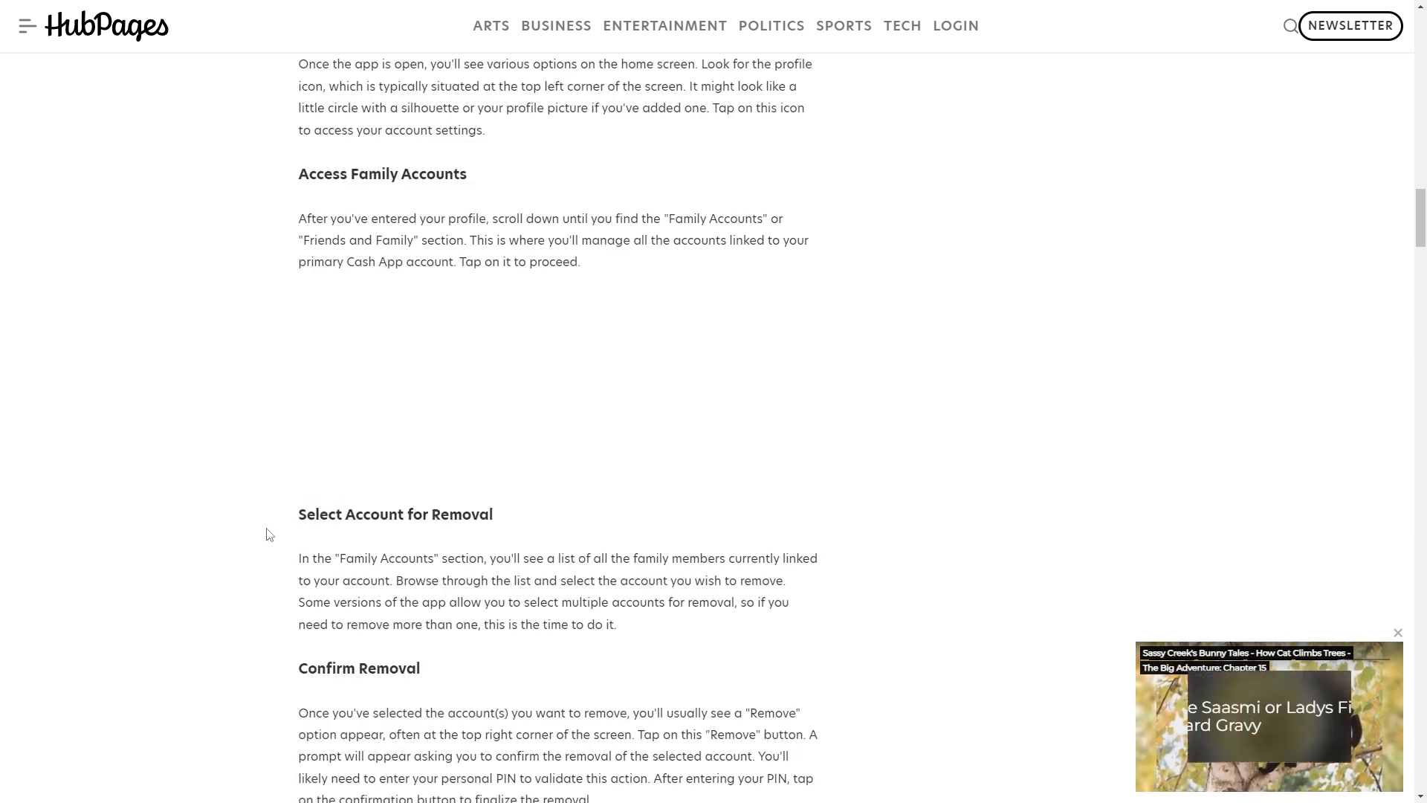
scroll(down, 3)
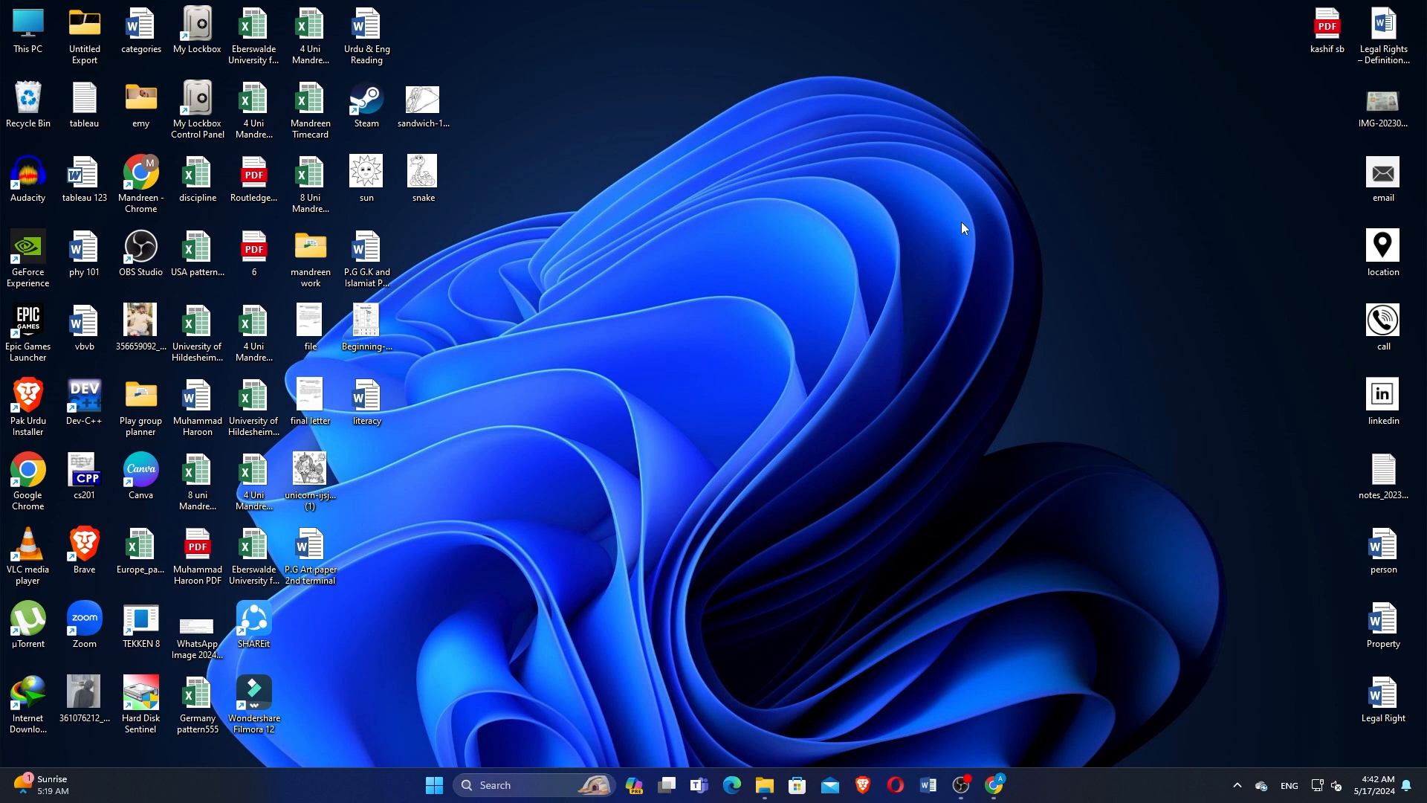
mouse_move(924, 532)
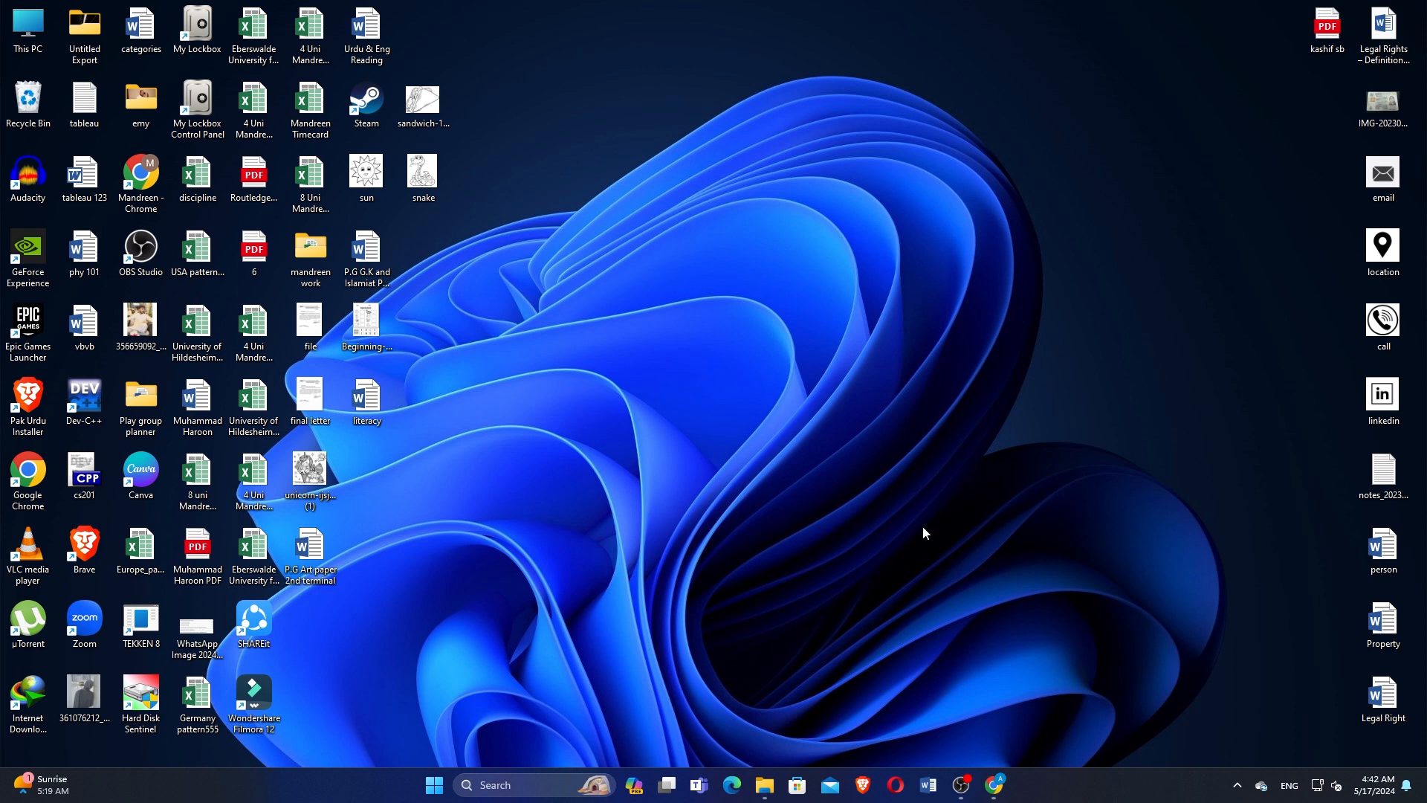